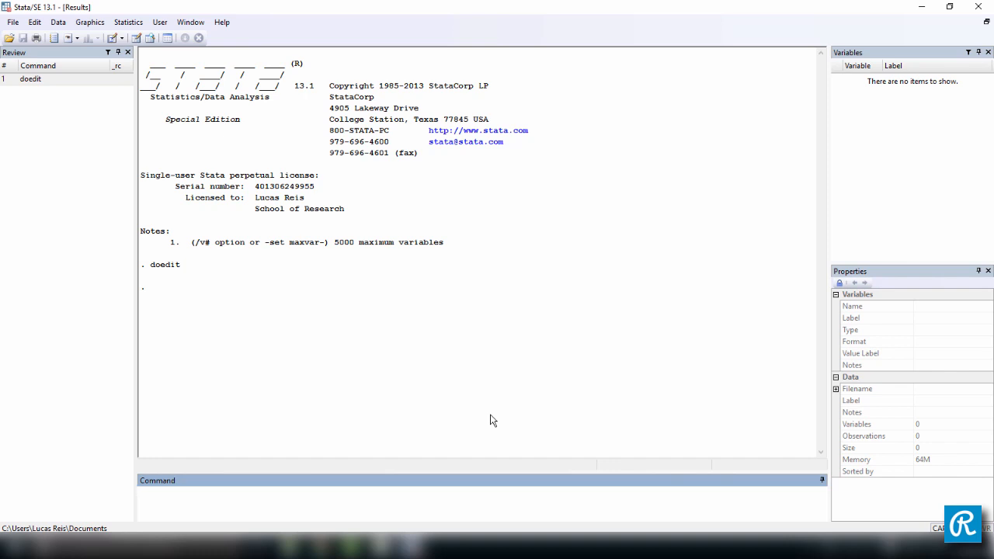
Step: Open a new, empty Do-file Editor with the doedit command
{"action": "type", "text": "doedi"}
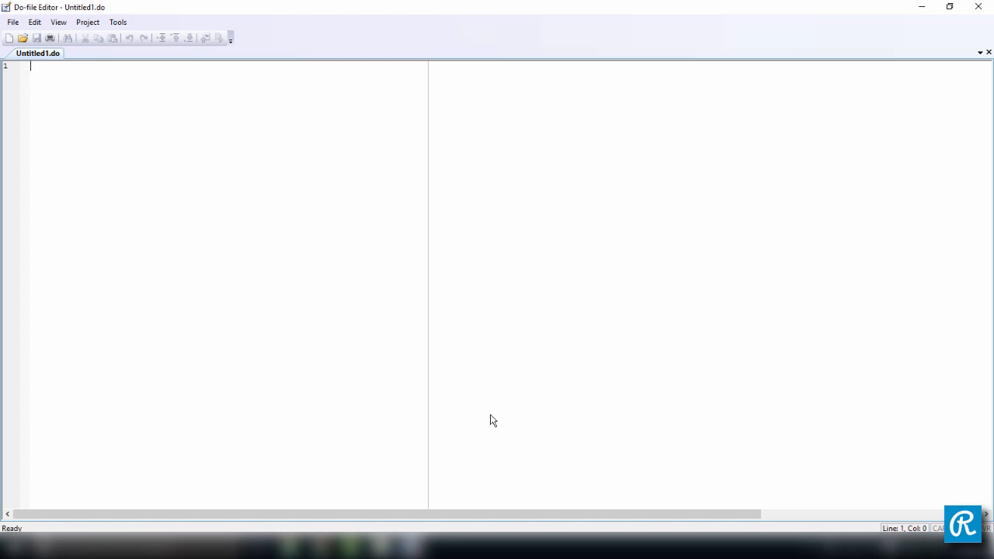
Step: Write the headings COMMENTS and LINE BREAKS as the do-file's first two lines and select all
{"action": "type", "text": "COMMENTS"}
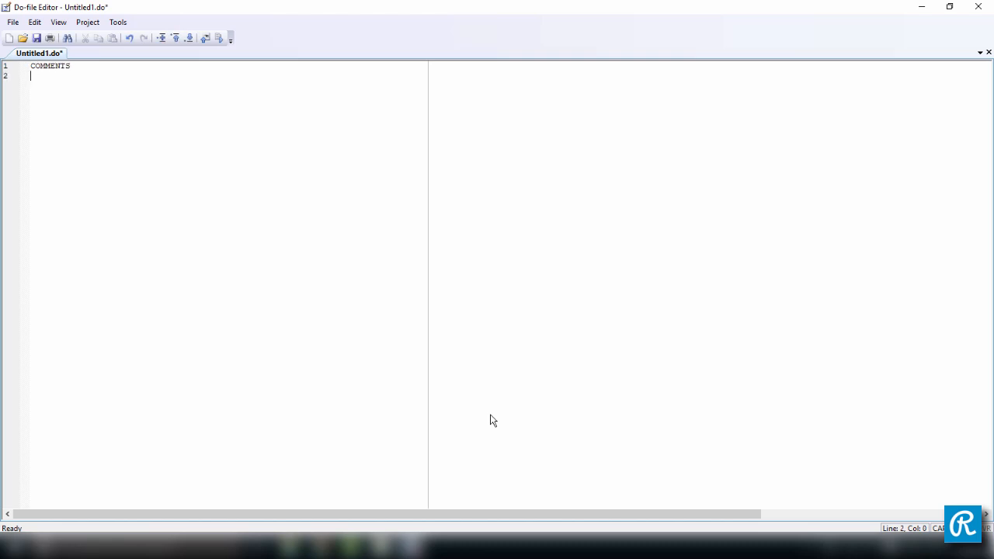
{"action": "type", "text": "LINE BRAKS"}
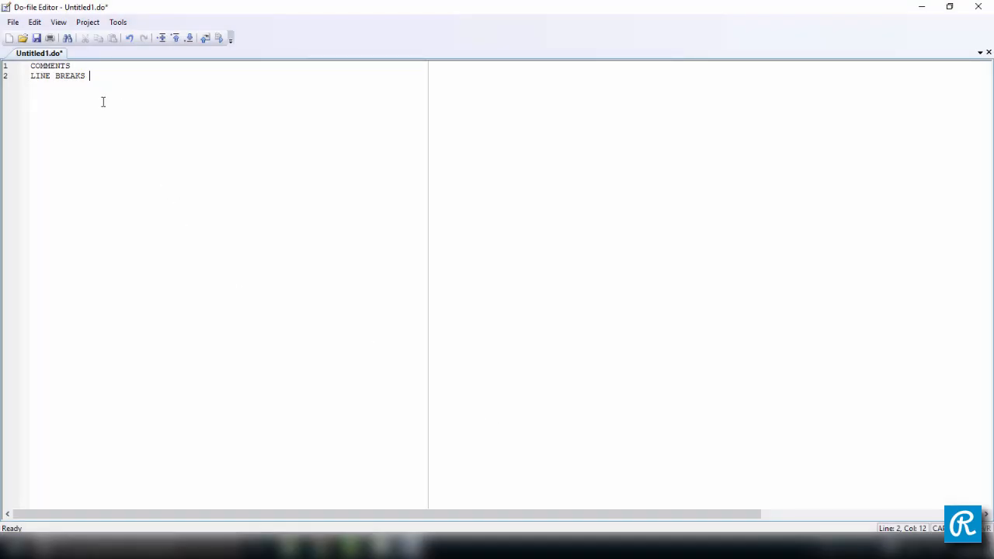
{"action": "key", "text": "ctrl+a"}
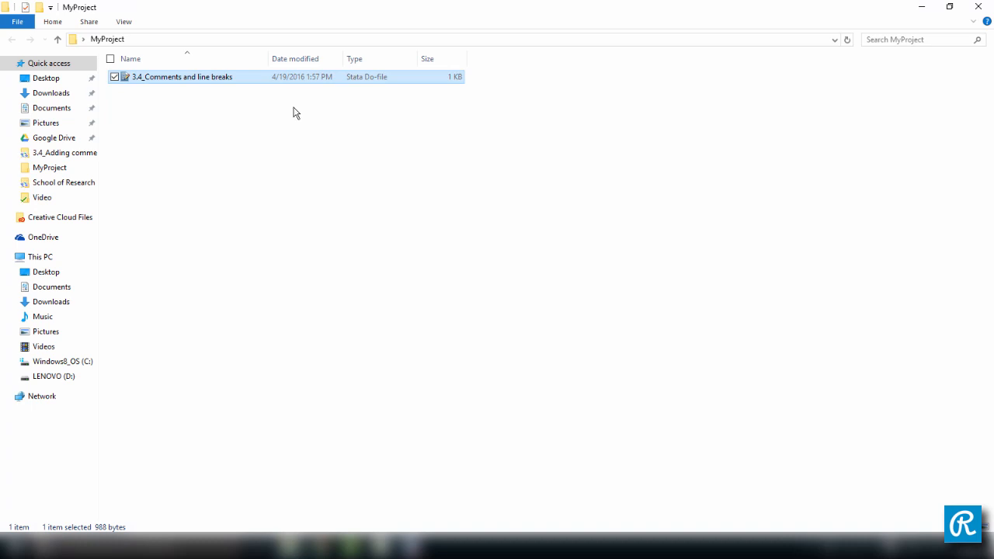
{"action": "mouse_move", "coordinate": [379, 275]}
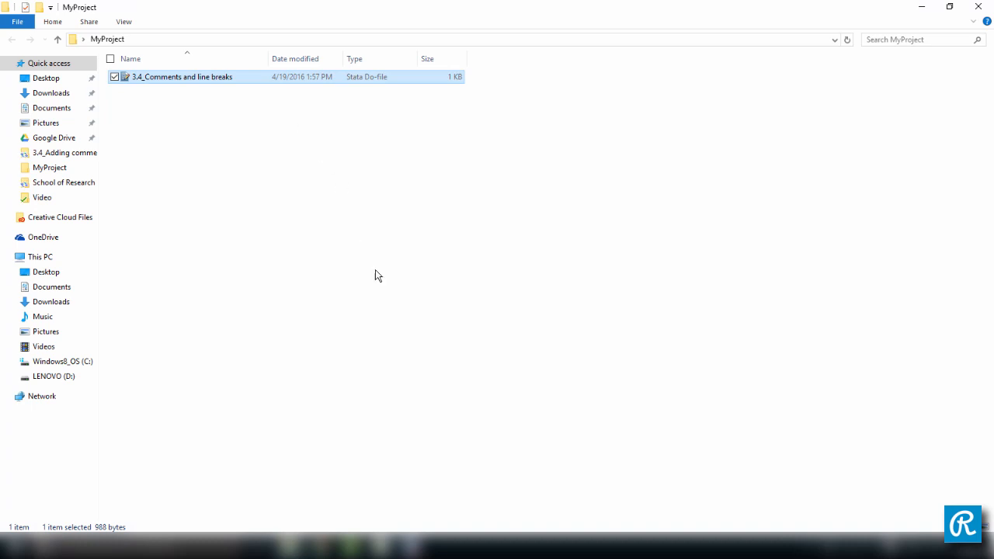
Step: Open the 3.4_Comments and line breaks do-file from the MyProject folder
{"action": "double_click", "coordinate": [169, 76]}
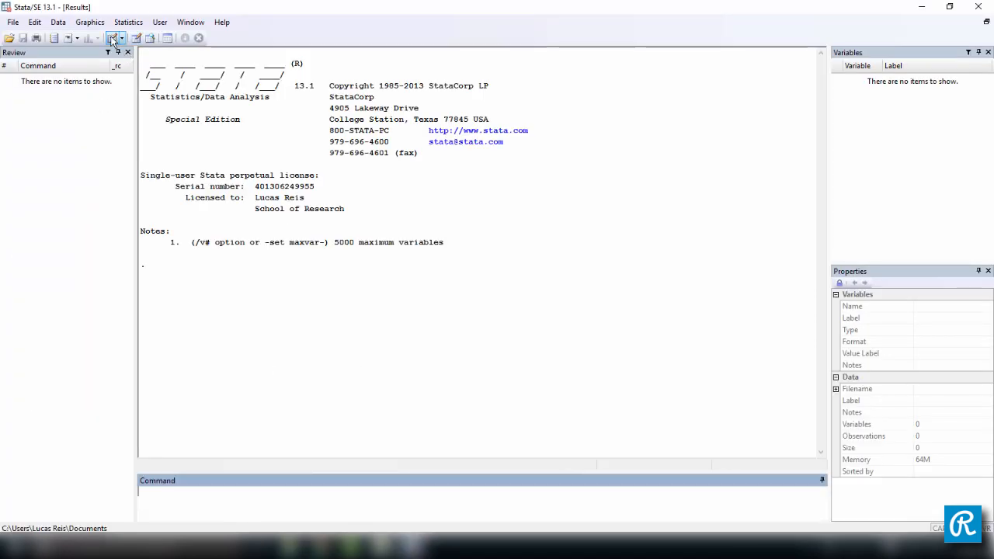
{"action": "mouse_move", "coordinate": [112, 39]}
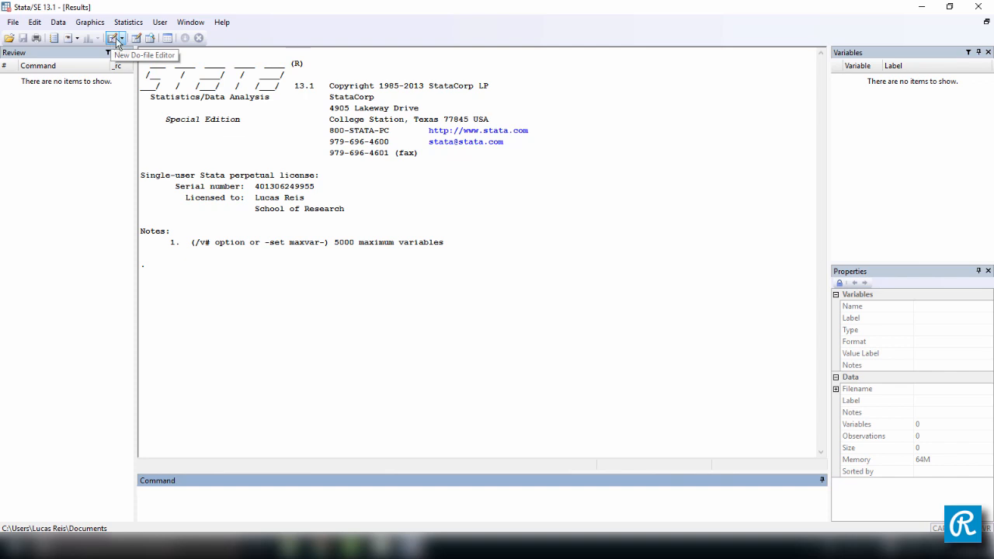
Step: Load the saved 3.4_Comments and line breaks do-file into the Do-file Editor
{"action": "left_click", "coordinate": [112, 38]}
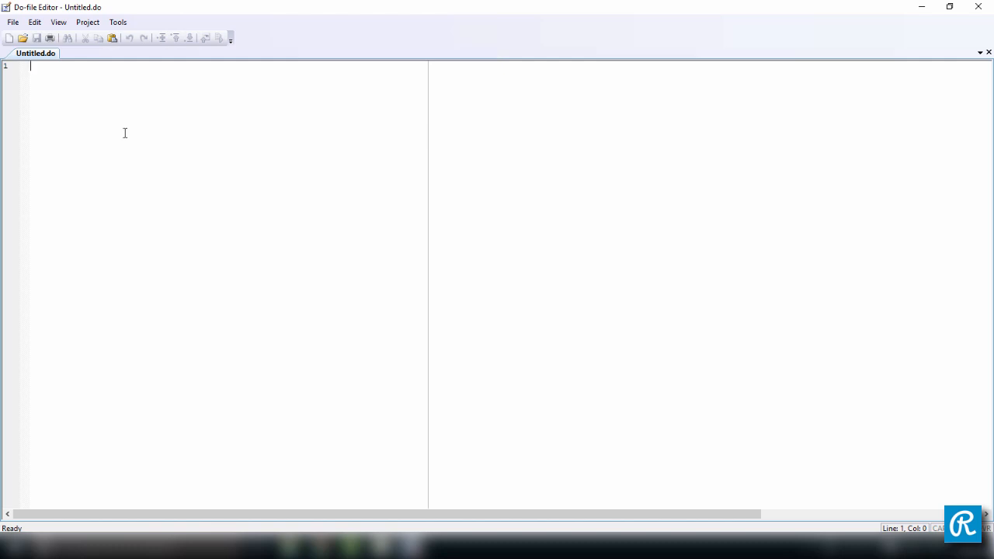
{"action": "mouse_move", "coordinate": [28, 37]}
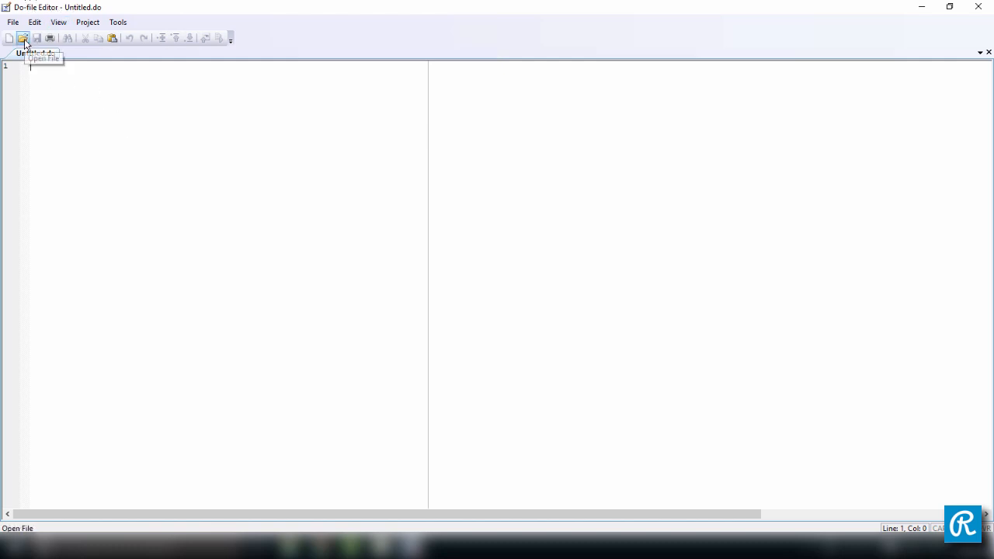
{"action": "left_click", "coordinate": [24, 40]}
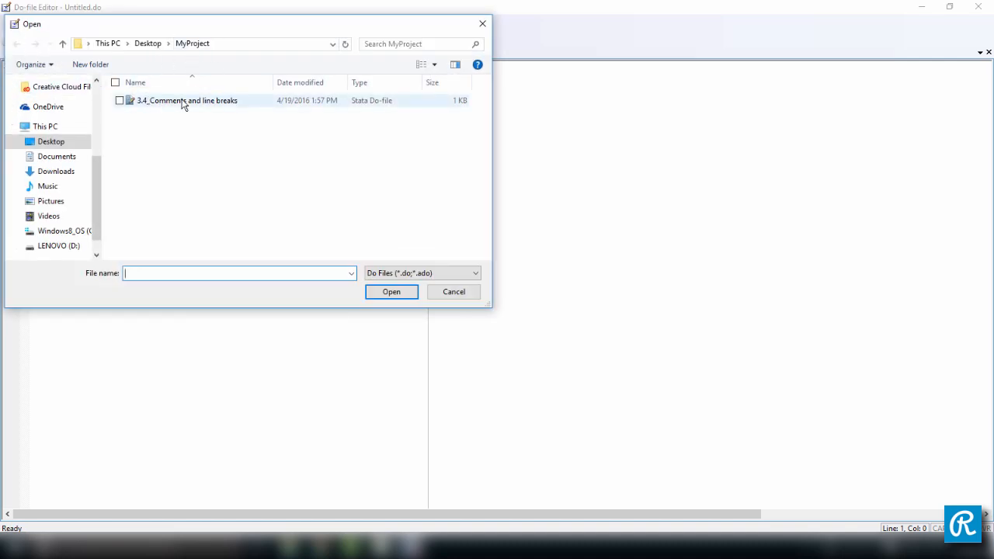
{"action": "double_click", "coordinate": [188, 99]}
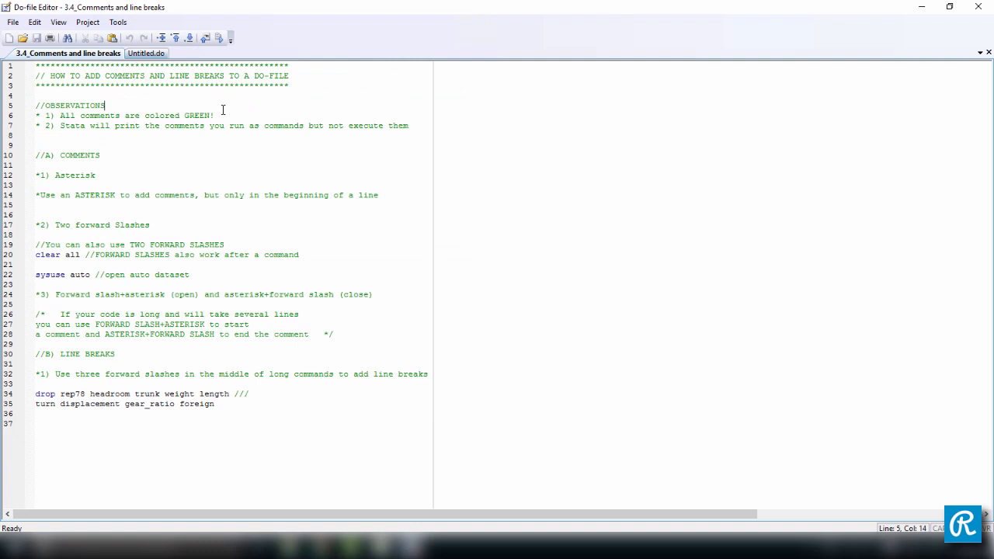
Step: Choose a larger editor font size in the Do-file Editor preferences and apply it
{"action": "left_click", "coordinate": [283, 166]}
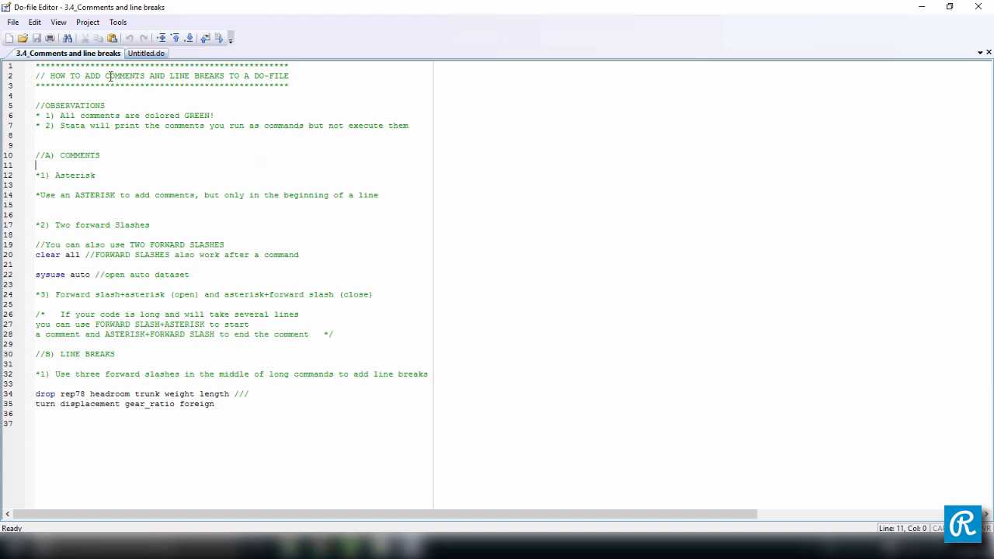
{"action": "left_click", "coordinate": [34, 23]}
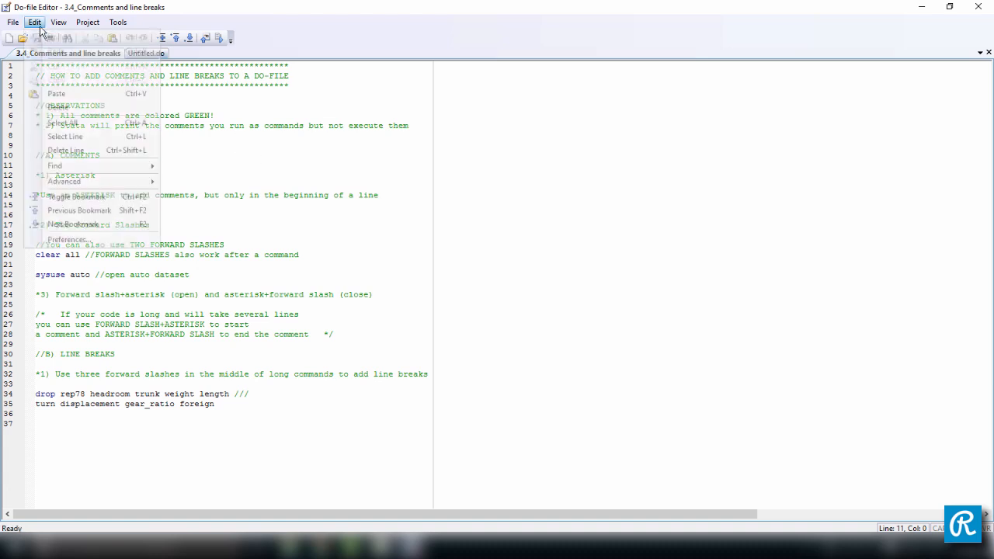
{"action": "left_click", "coordinate": [67, 239]}
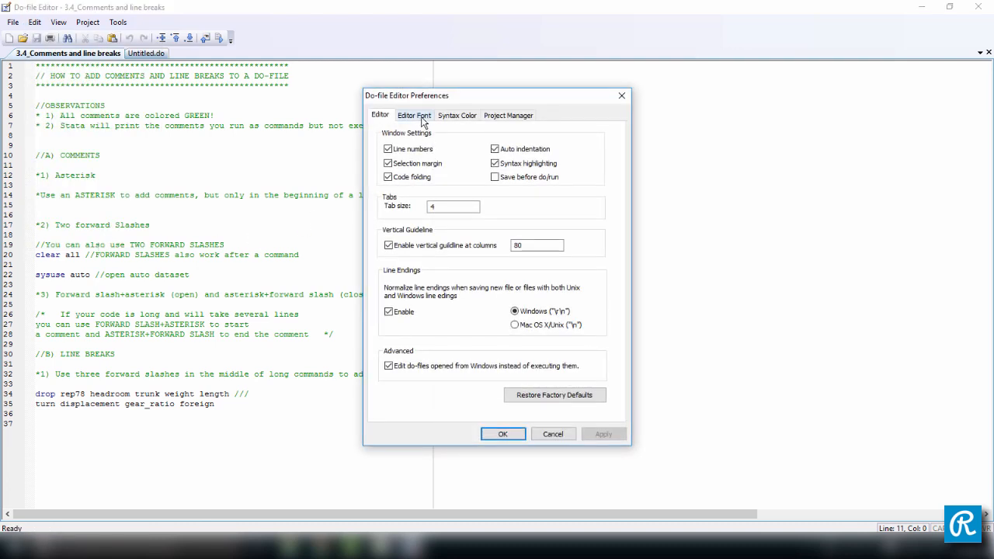
{"action": "left_click", "coordinate": [413, 115]}
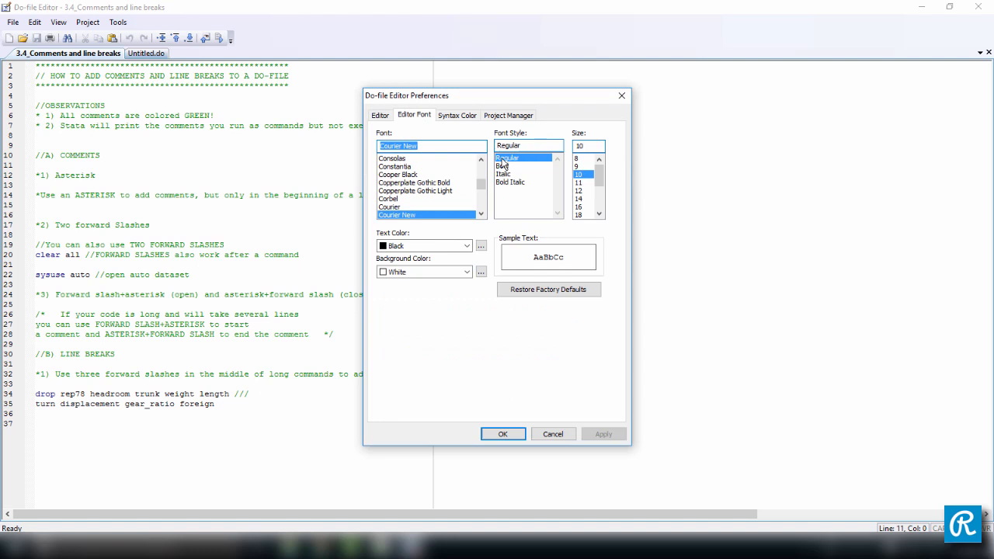
{"action": "left_click", "coordinate": [583, 208]}
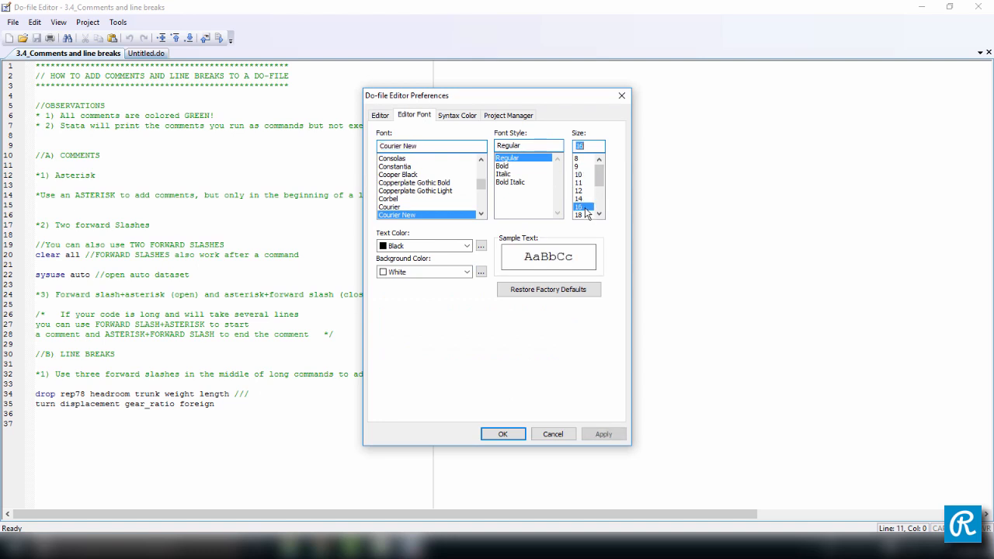
{"action": "left_click", "coordinate": [603, 435]}
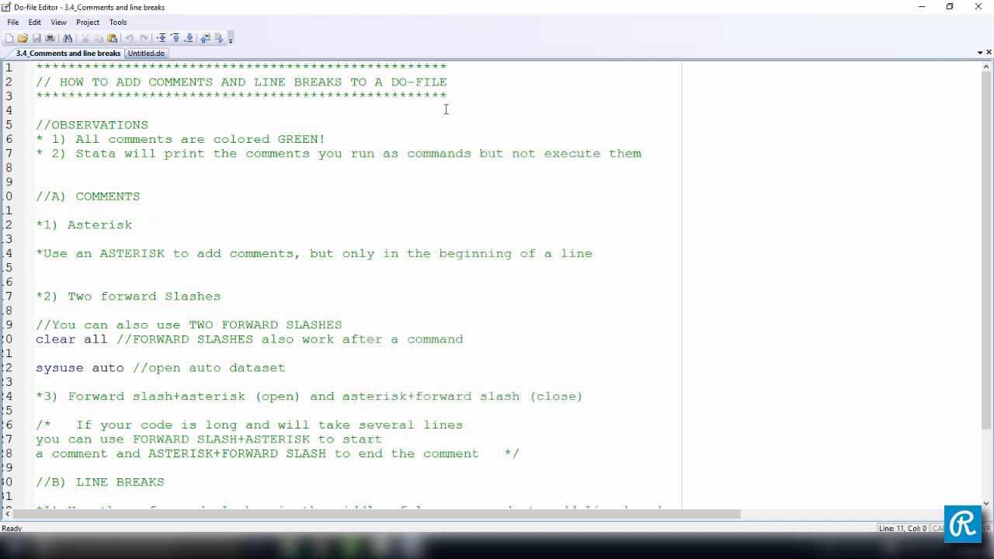
{"action": "mouse_move", "coordinate": [230, 183]}
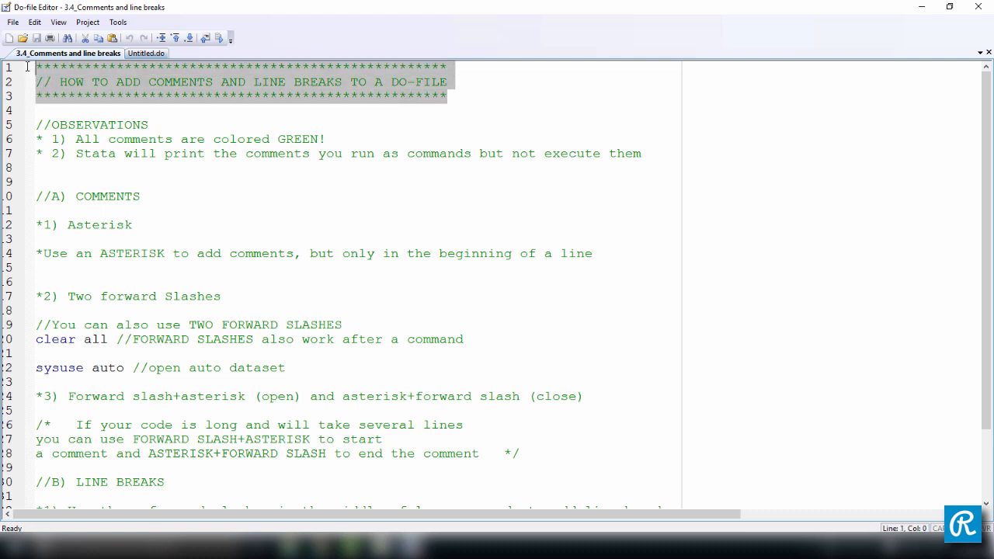
{"action": "left_click", "coordinate": [413, 107]}
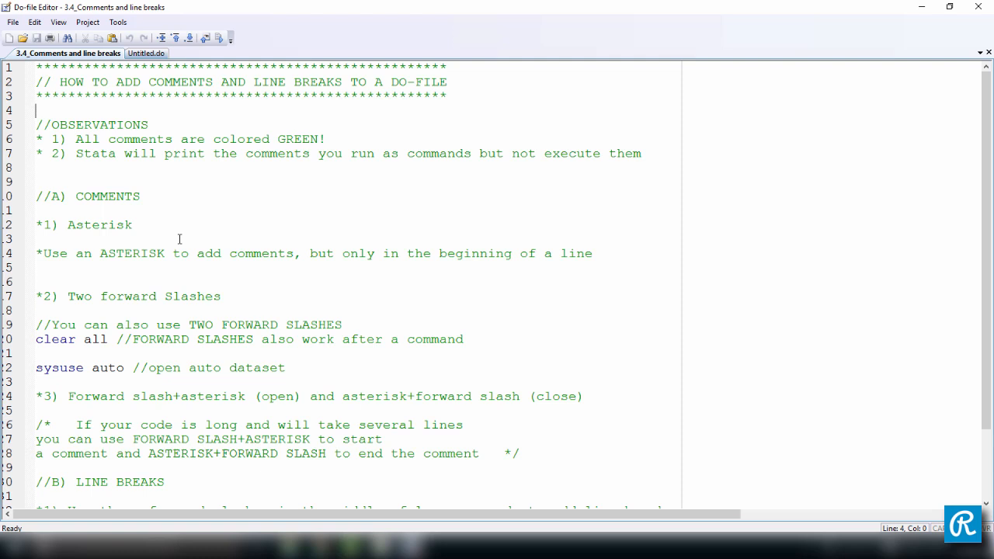
{"action": "scroll", "scroll_direction": "down", "scroll_amount": 3}
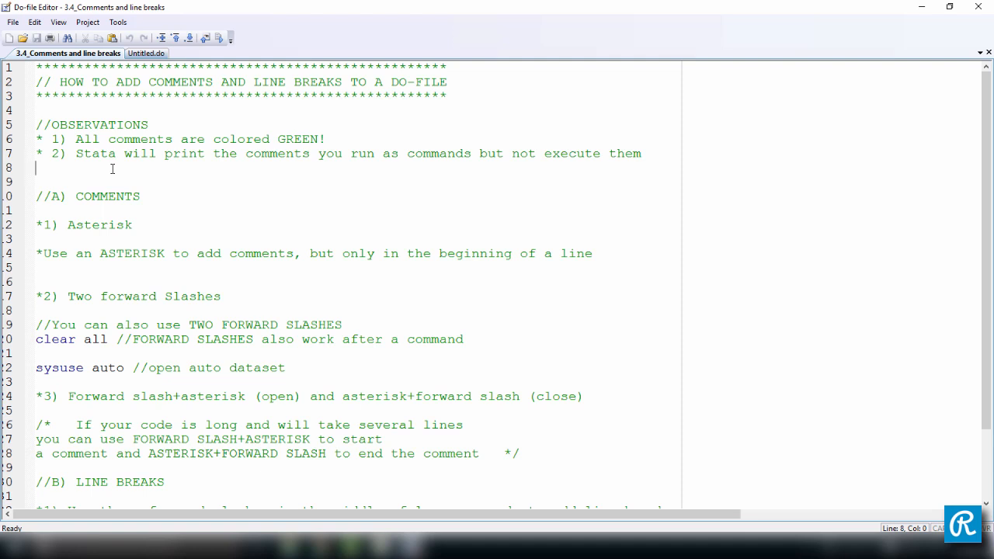
Step: Add a clear all line below the observations and comment it out with a leading asterisk
{"action": "type", "text": "c"}
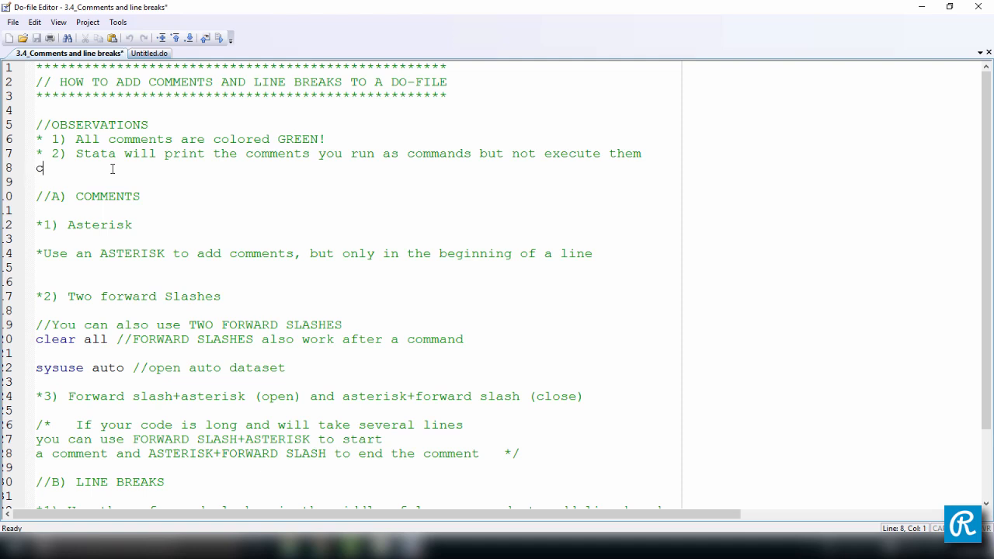
{"action": "type", "text": "lear all"}
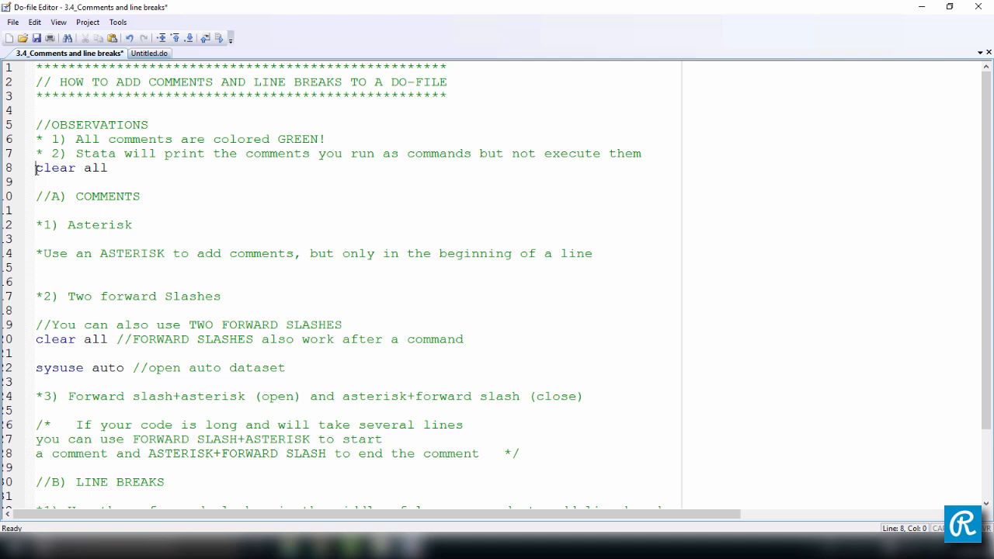
{"action": "type", "text": "*"}
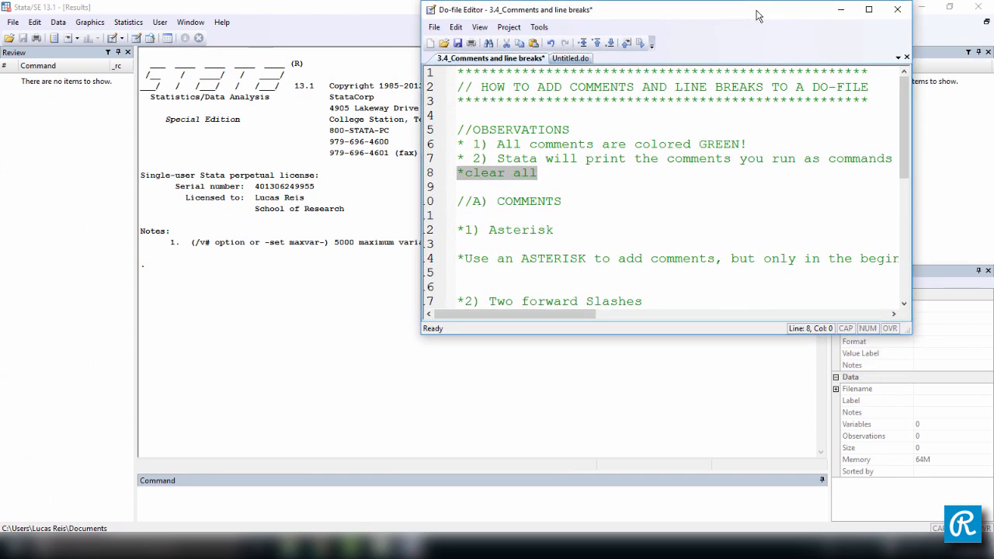
{"action": "mouse_move", "coordinate": [628, 44]}
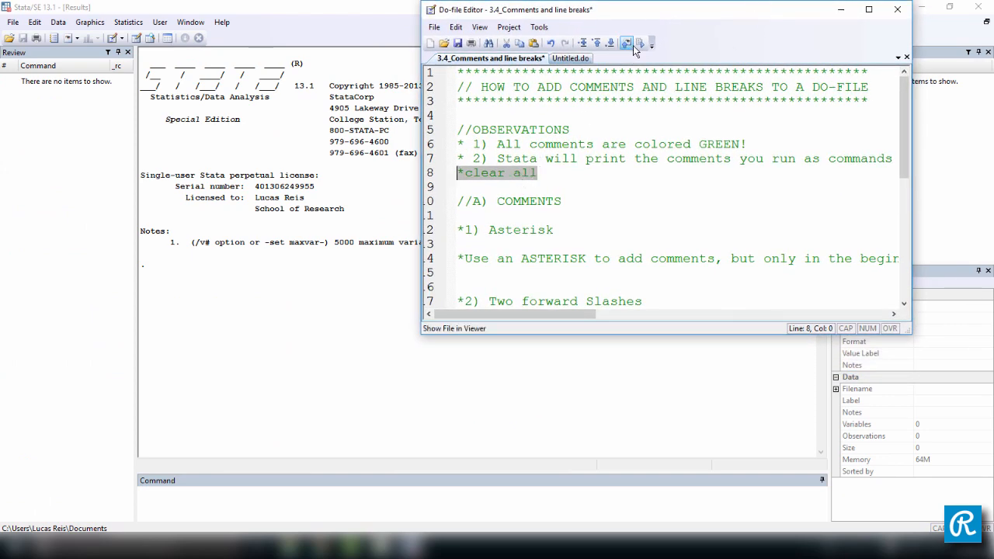
{"action": "mouse_move", "coordinate": [631, 43]}
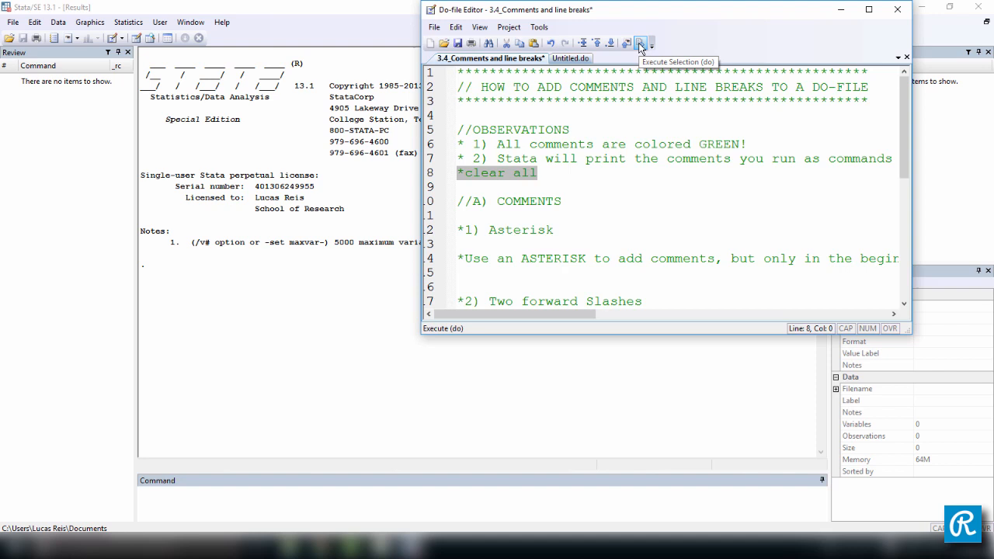
Step: Execute the *clear all comment line and restore the editor to full screen
{"action": "left_click", "coordinate": [640, 43]}
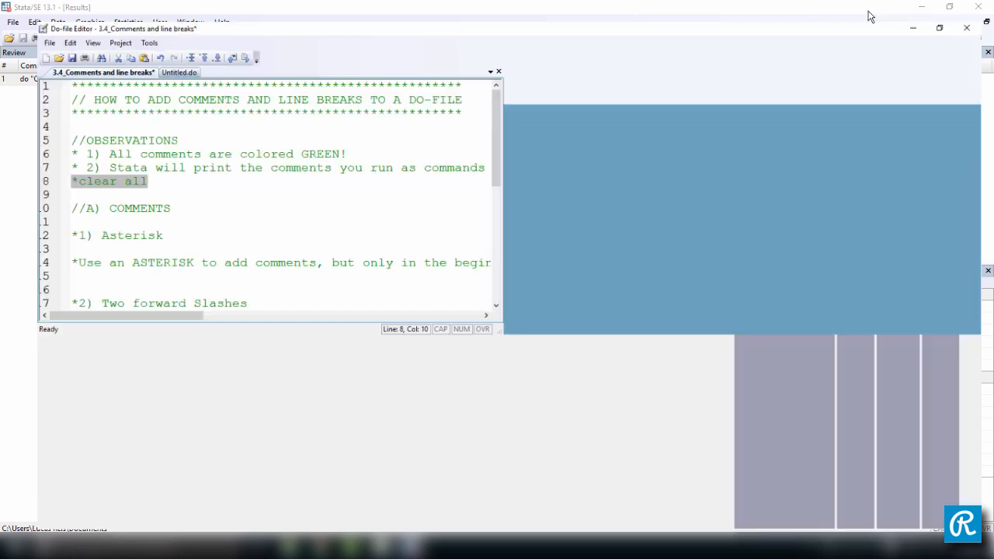
{"action": "left_click", "coordinate": [938, 28]}
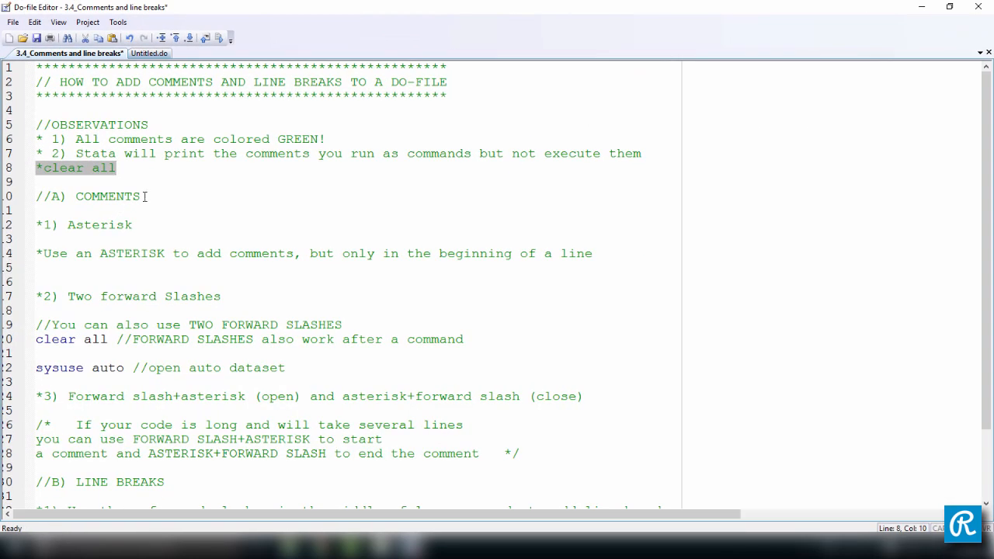
Step: Remove the commented clear all line and try an asterisk placed mid-word in the heading
{"action": "key", "text": "Delete"}
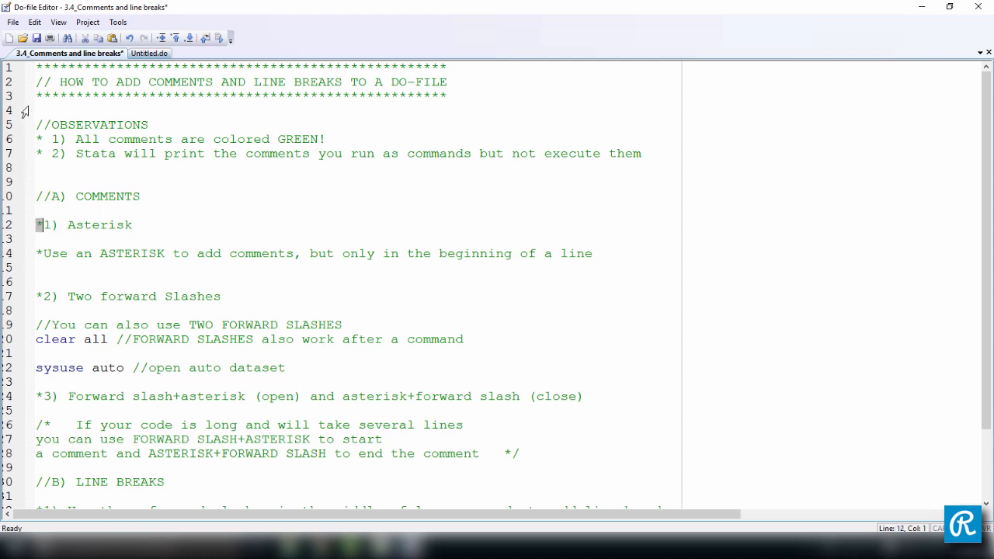
{"action": "left_click_drag", "start_coordinate": [36, 97], "coordinate": [410, 96]}
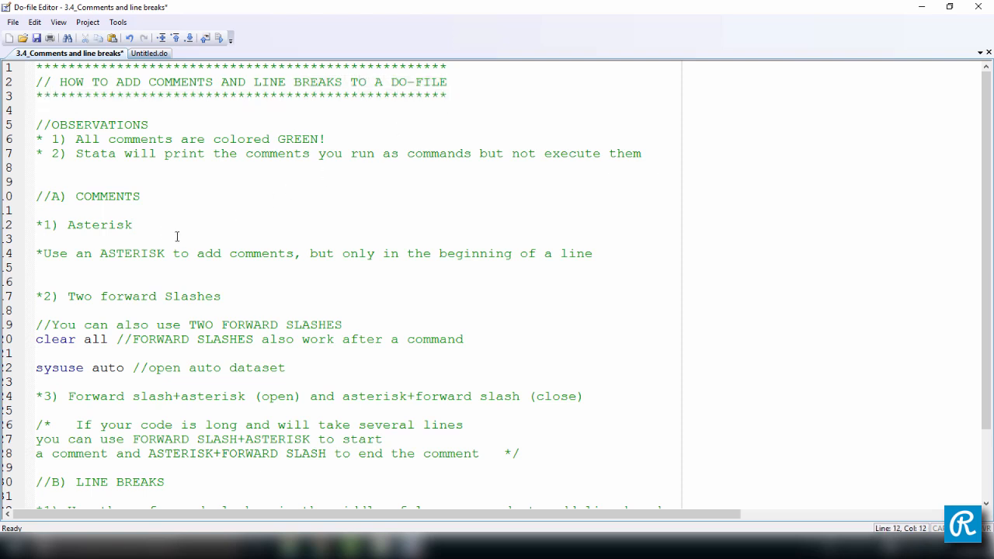
{"action": "left_click_drag", "start_coordinate": [383, 253], "coordinate": [572, 254]}
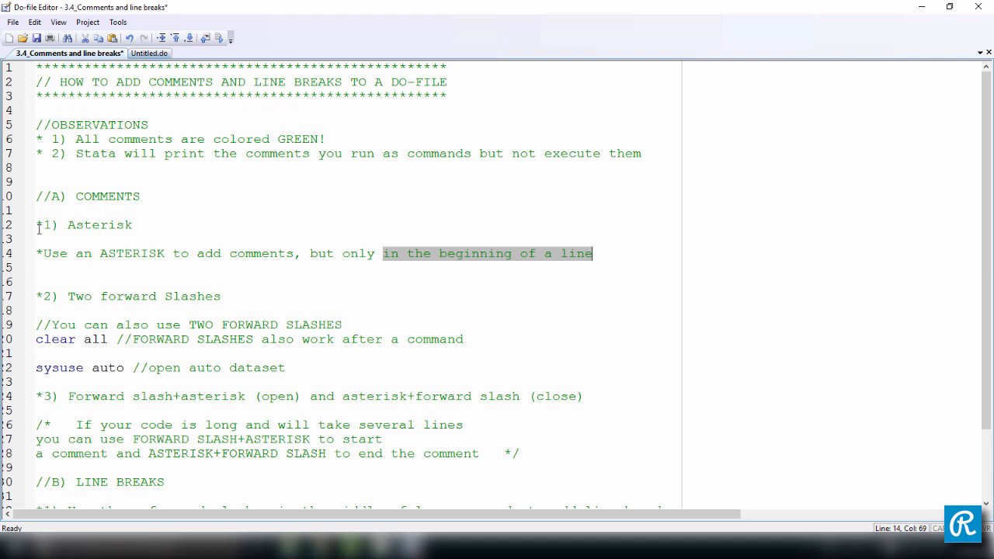
{"action": "left_click", "coordinate": [37, 225]}
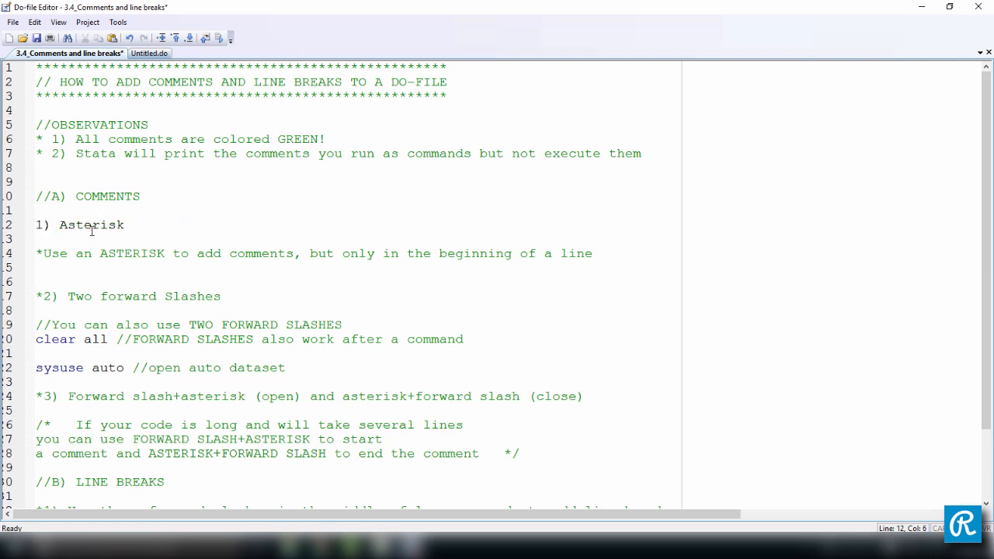
{"action": "type", "text": "*"}
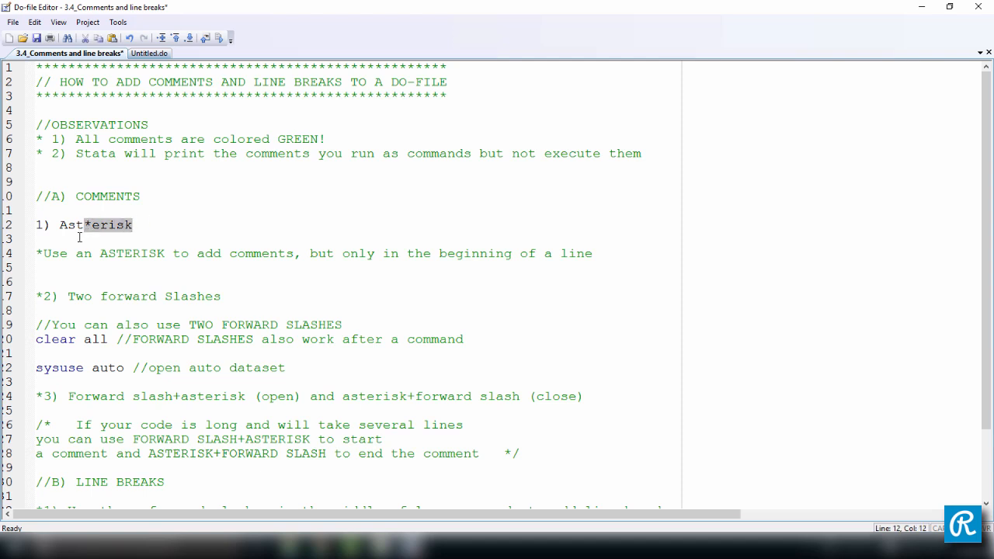
Step: Restore the leading asterisk so the '1) Asterisk' heading is a comment again
{"action": "left_click", "coordinate": [90, 225]}
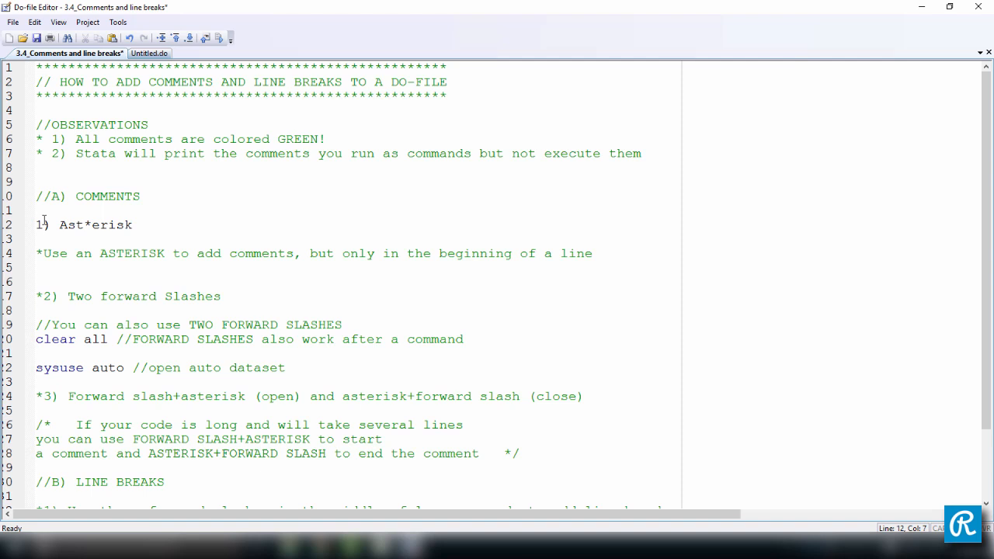
{"action": "double_click", "coordinate": [87, 224]}
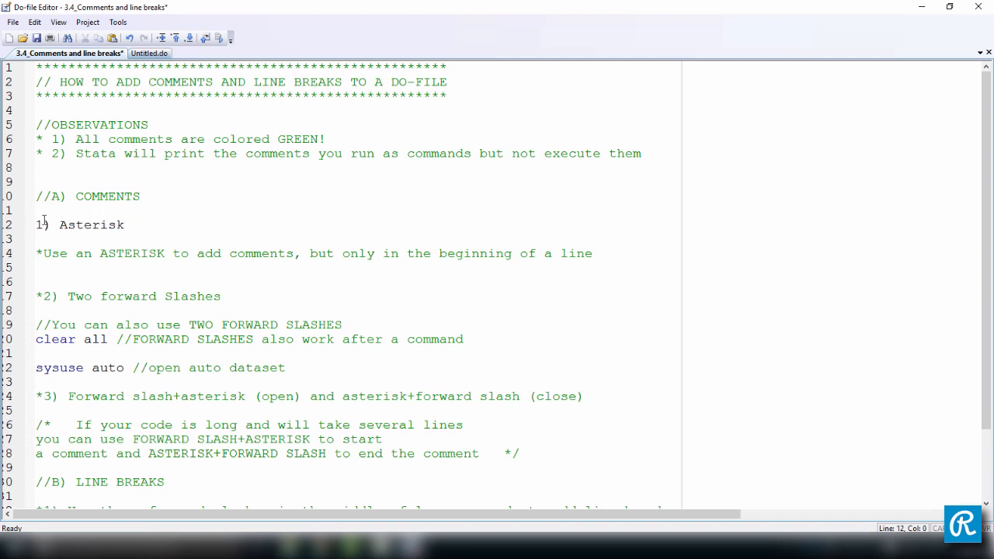
{"action": "type", "text": "*"}
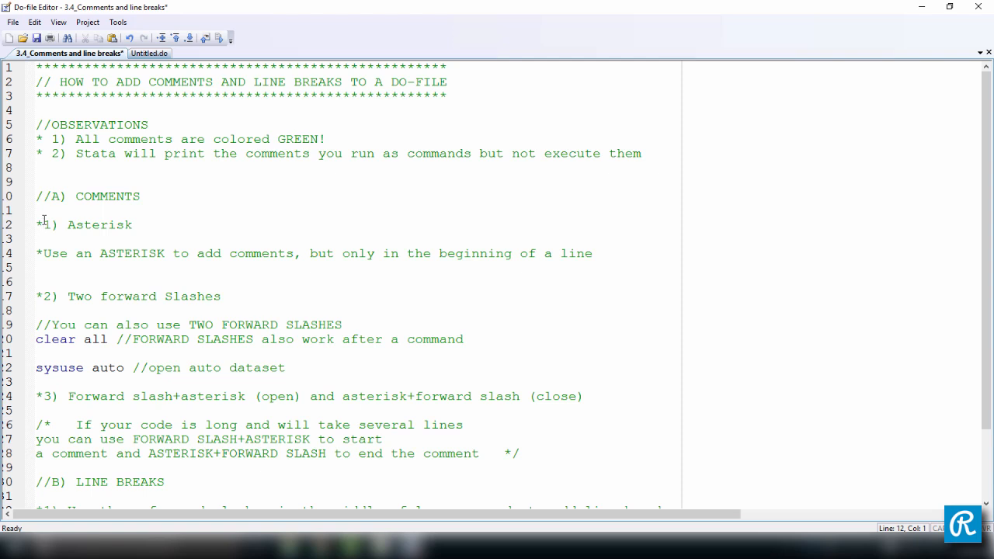
Step: Replace the // comment after clear all with 'I use this command to clear Stata's memory'
{"action": "left_click_drag", "start_coordinate": [118, 339], "coordinate": [397, 339]}
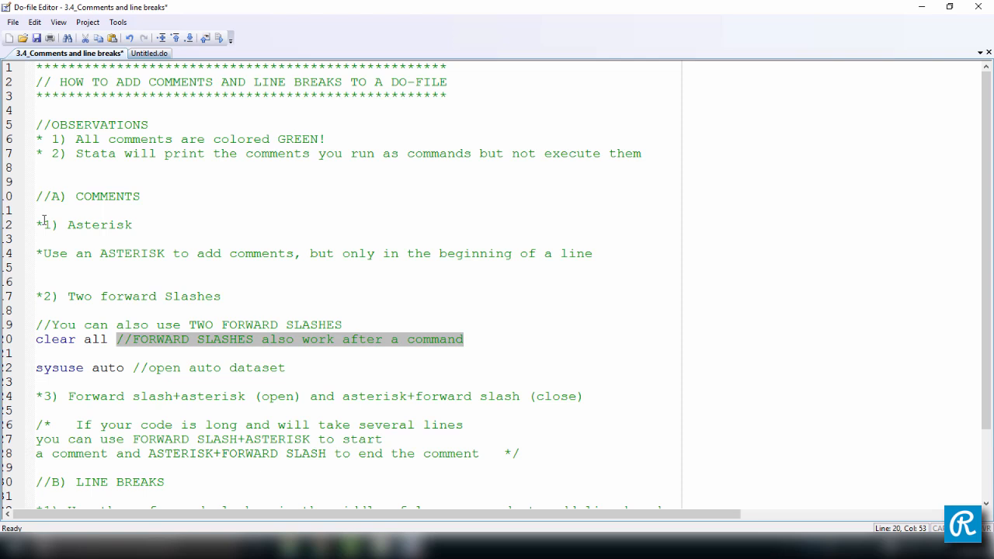
{"action": "left_click", "coordinate": [132, 339]}
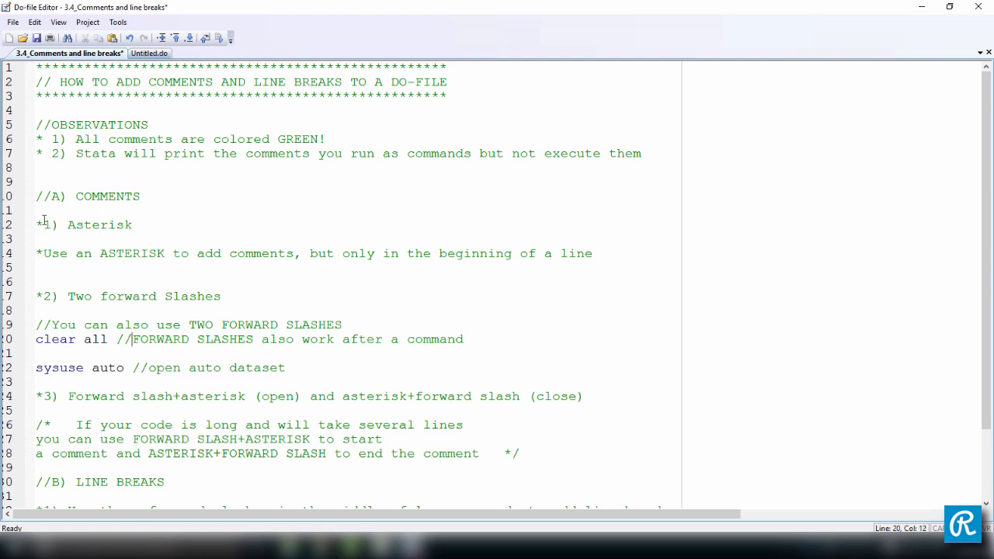
{"action": "left_click_drag", "start_coordinate": [133, 339], "coordinate": [463, 339]}
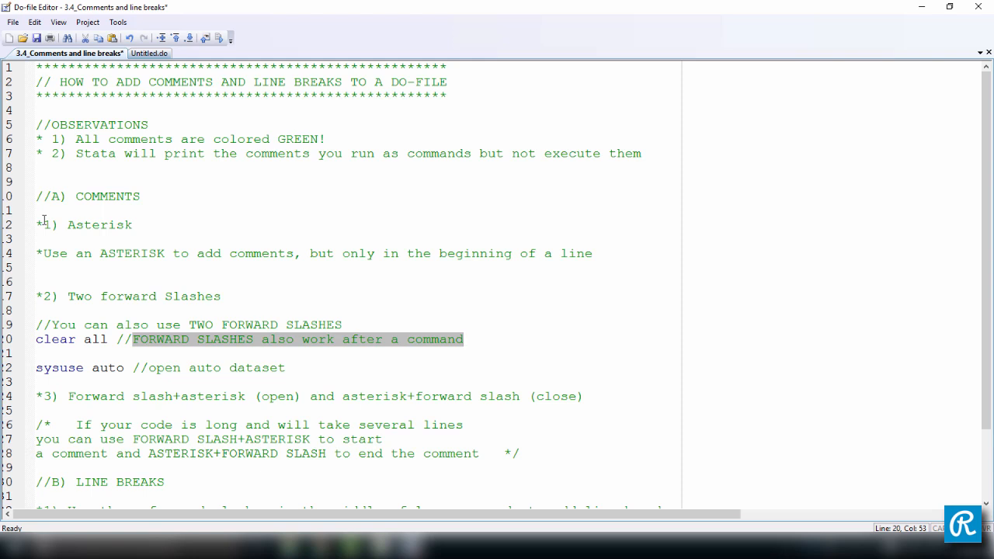
{"action": "type", "text": "I use this command to clear S"}
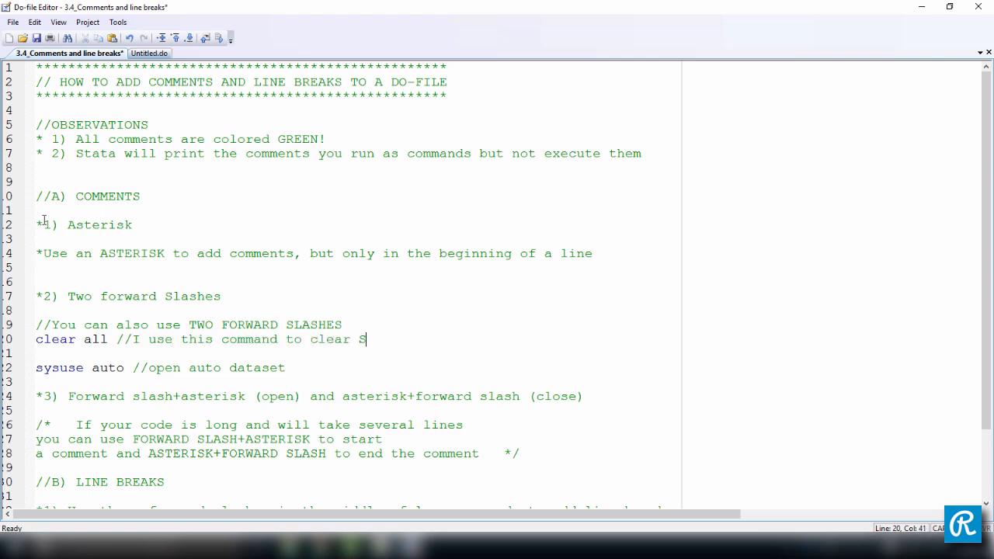
{"action": "type", "text": "tata's memory"}
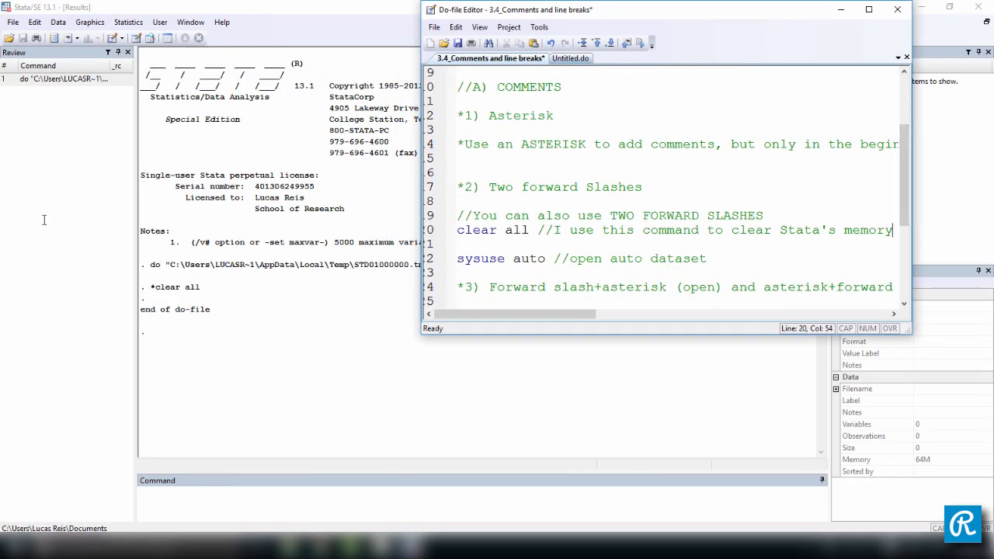
Step: Execute the clear all line and highlight its echoed comment in the Results window
{"action": "left_click_drag", "start_coordinate": [457, 230], "coordinate": [893, 230]}
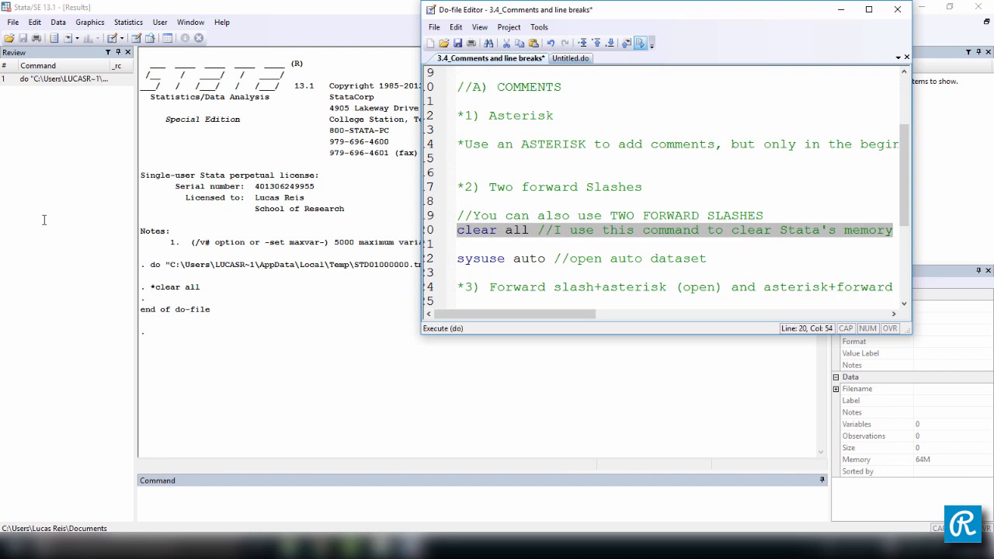
{"action": "left_click", "coordinate": [646, 43]}
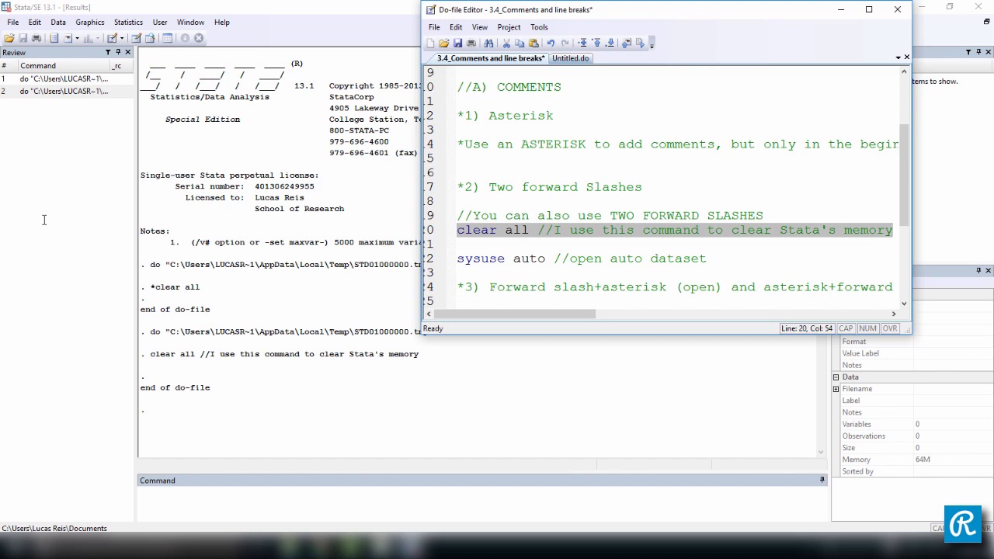
{"action": "left_click", "coordinate": [895, 10]}
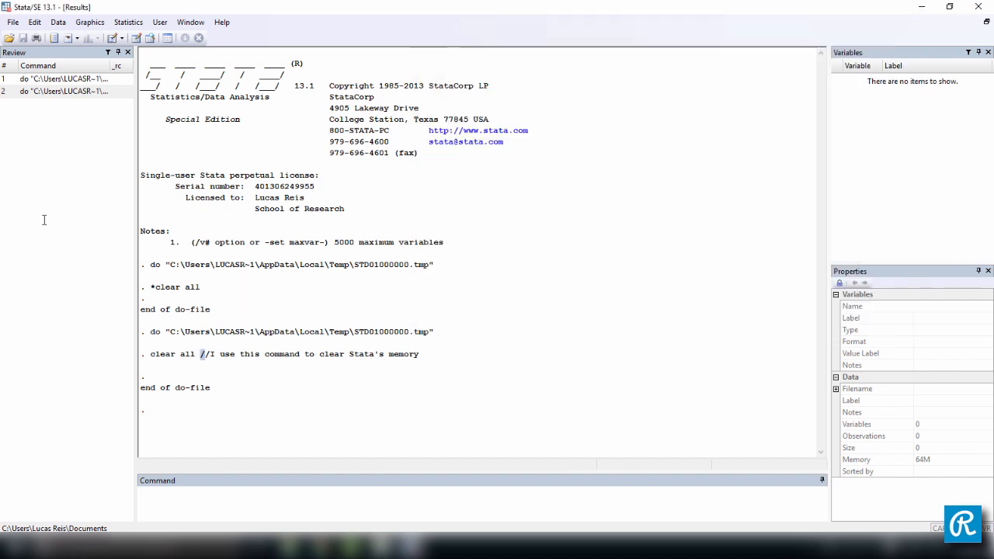
{"action": "left_click_drag", "start_coordinate": [201, 354], "coordinate": [419, 355]}
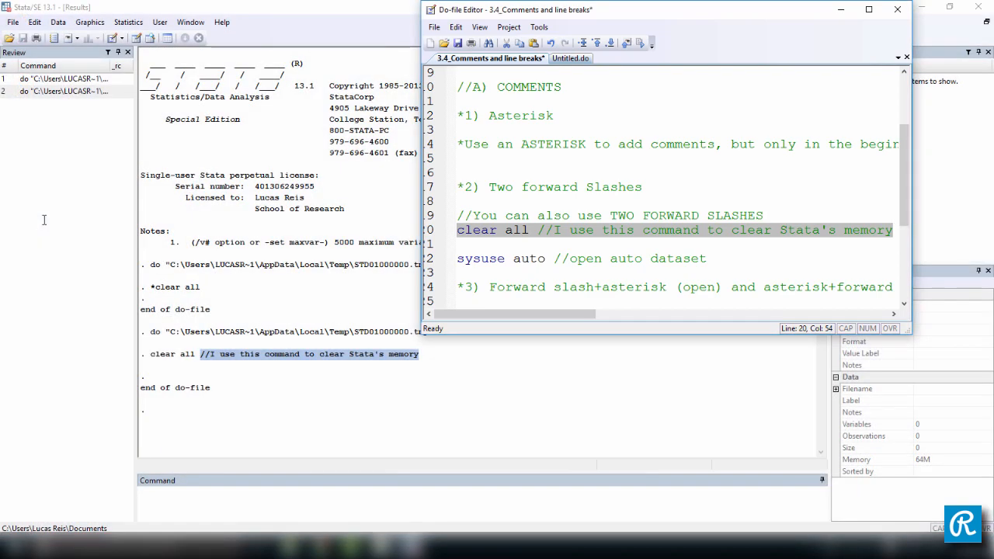
{"action": "left_click", "coordinate": [864, 9]}
{"action": "type", "text": "clear all //FORWARD SLASHES also work after a command"}
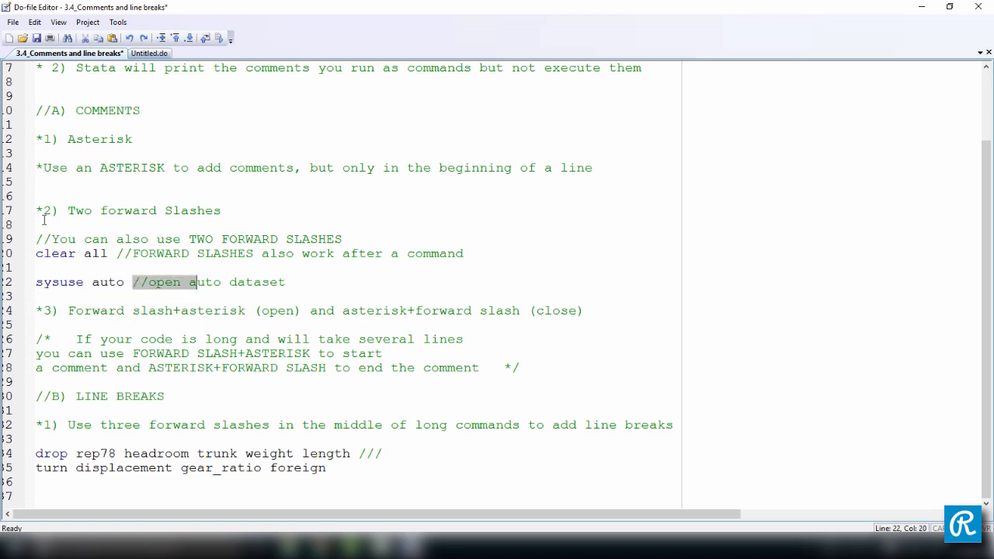
{"action": "left_click", "coordinate": [286, 283]}
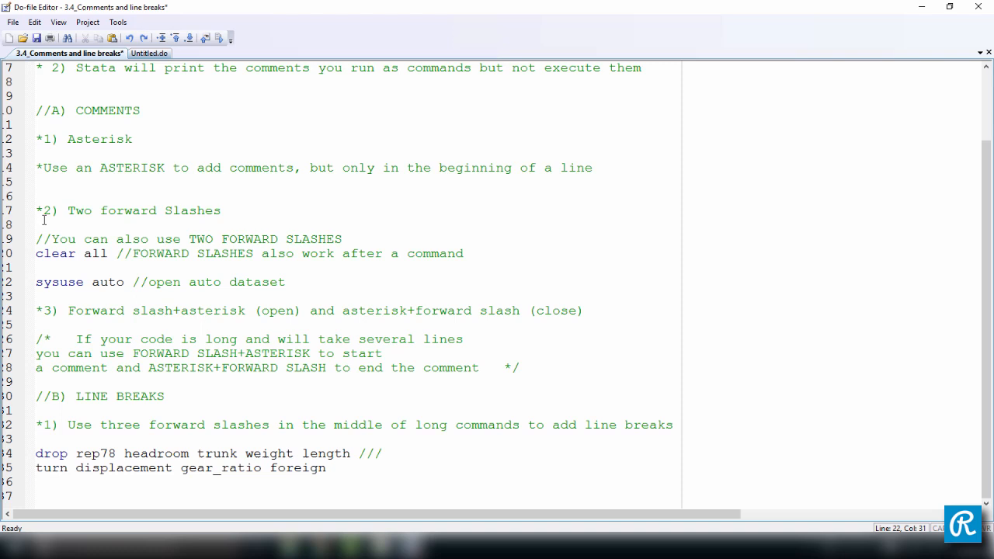
{"action": "double_click", "coordinate": [41, 339]}
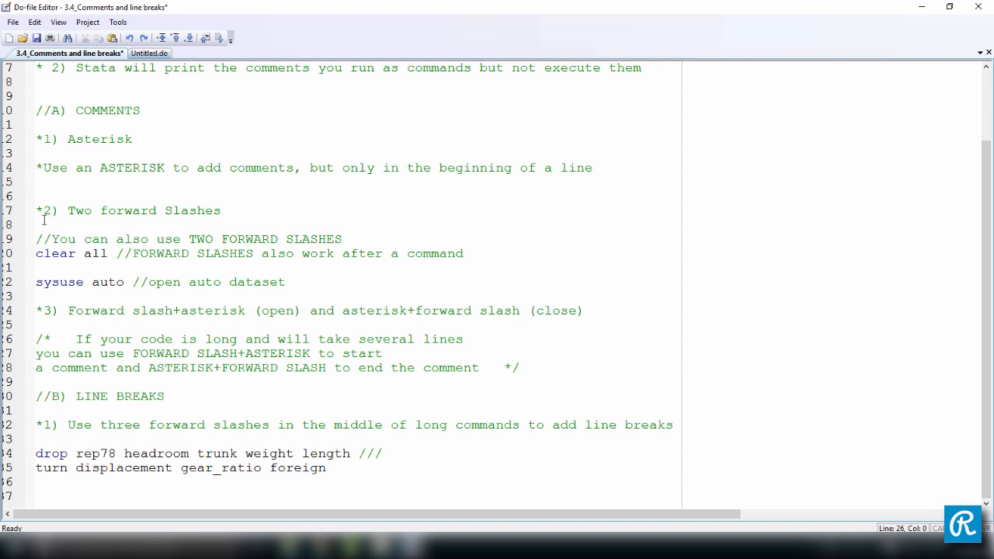
{"action": "left_click", "coordinate": [518, 367]}
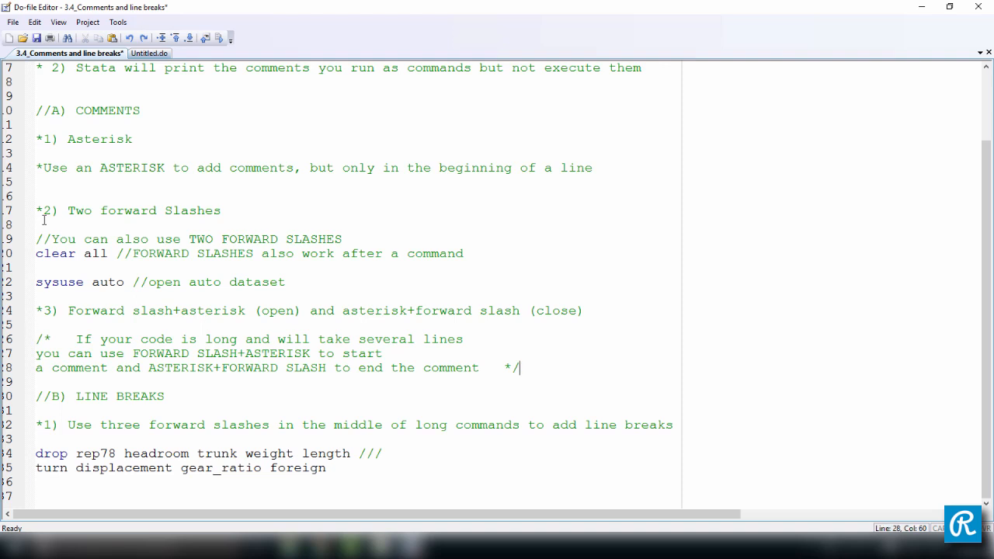
{"action": "double_click", "coordinate": [509, 368]}
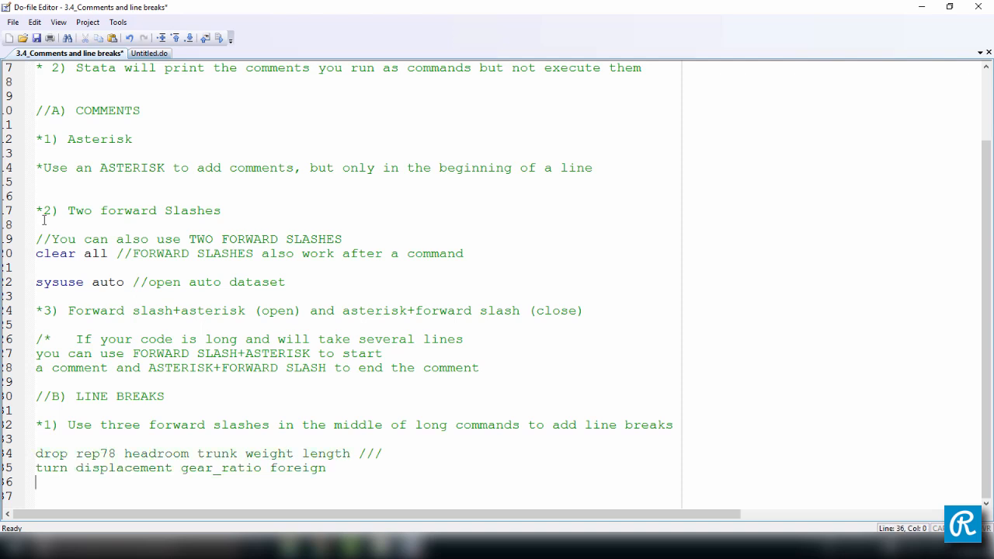
{"action": "type", "text": "*/"}
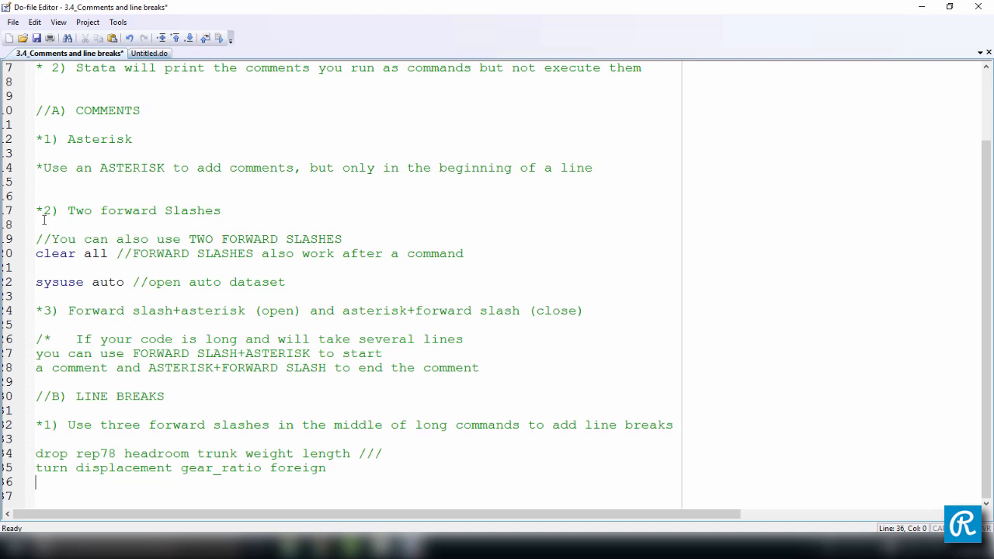
{"action": "type", "text": "*/"}
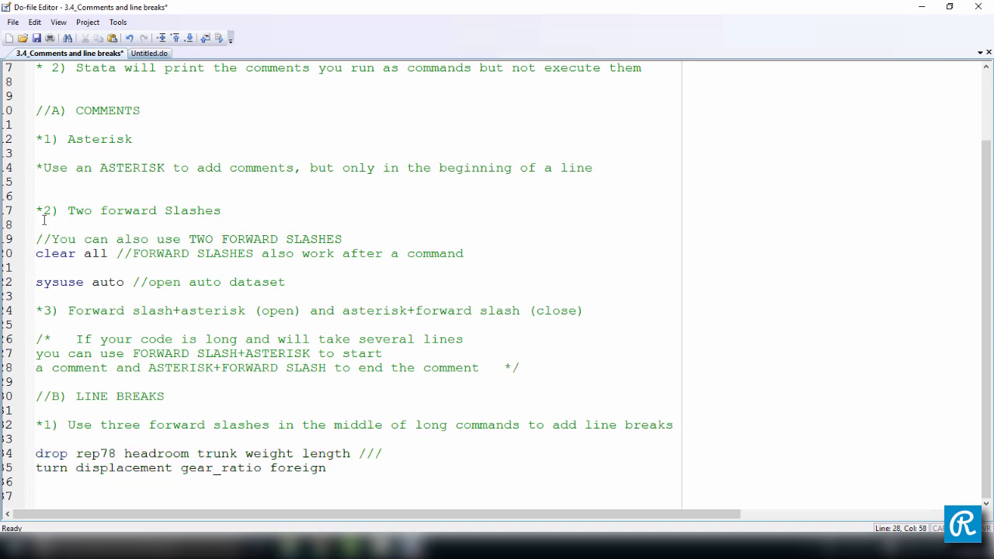
{"action": "left_click", "coordinate": [522, 366]}
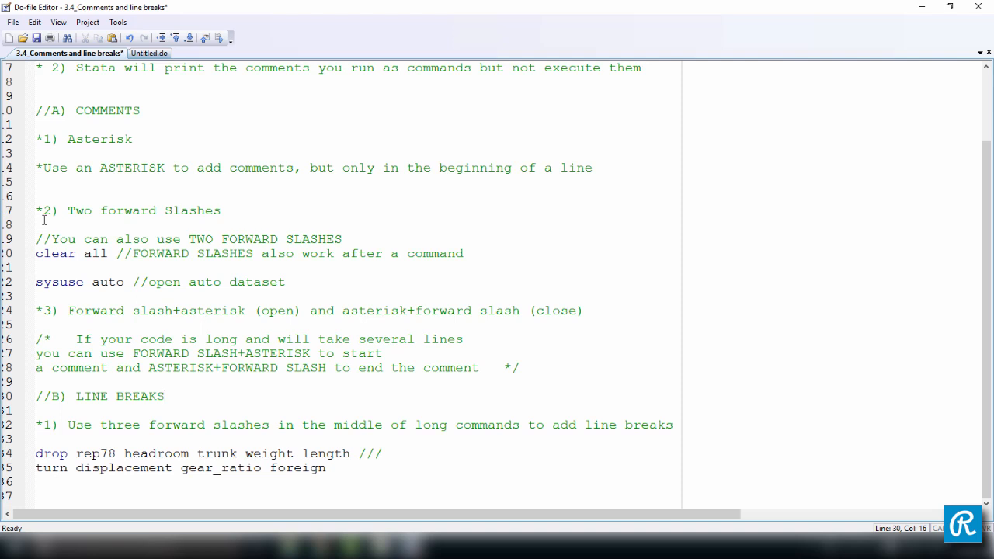
Step: Select the sysuse auto line and both /// lines of the drop command for execution
{"action": "left_click", "coordinate": [163, 396]}
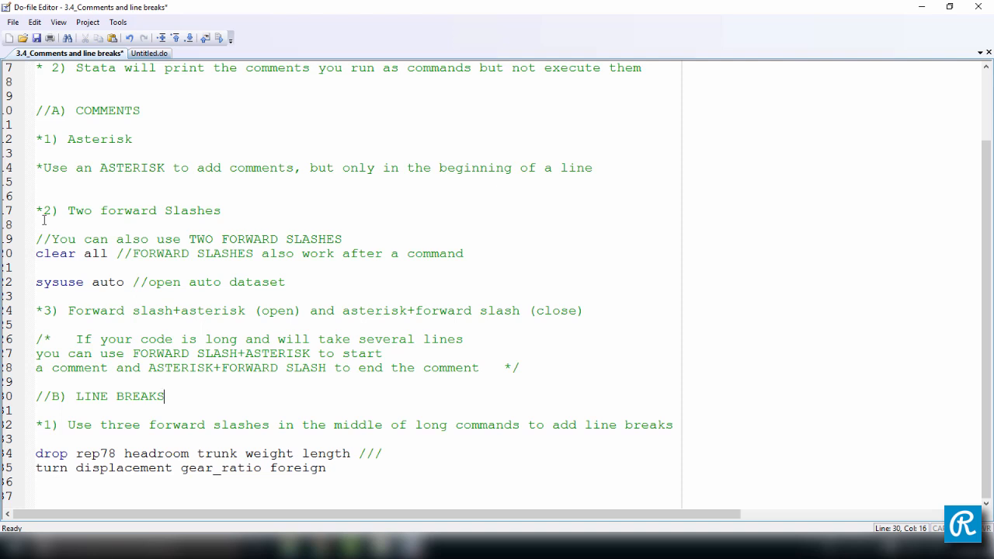
{"action": "left_click_drag", "start_coordinate": [34, 454], "coordinate": [294, 454]}
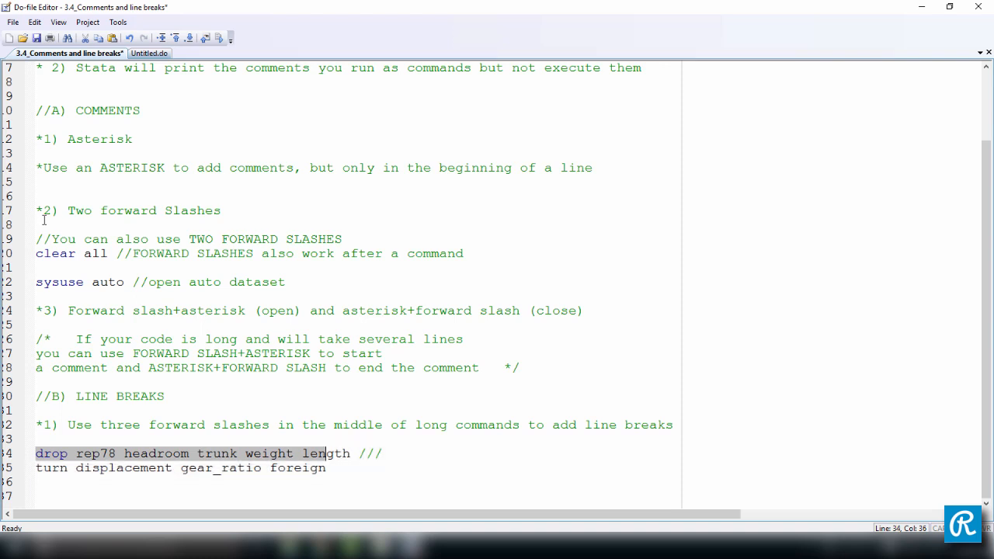
{"action": "left_click_drag", "start_coordinate": [329, 453], "coordinate": [326, 468]}
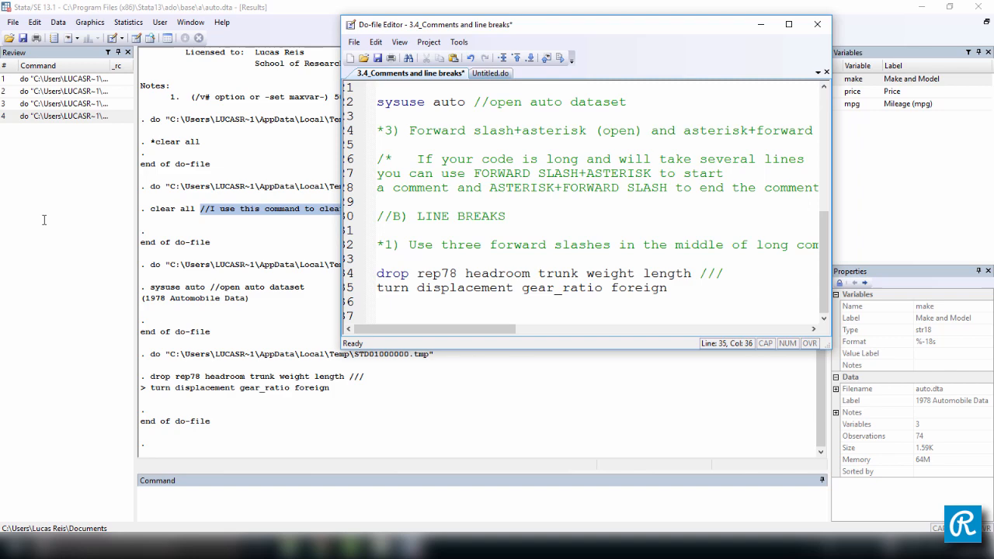
Step: Select the whole do-file so it can be executed in one run
{"action": "left_click", "coordinate": [783, 24]}
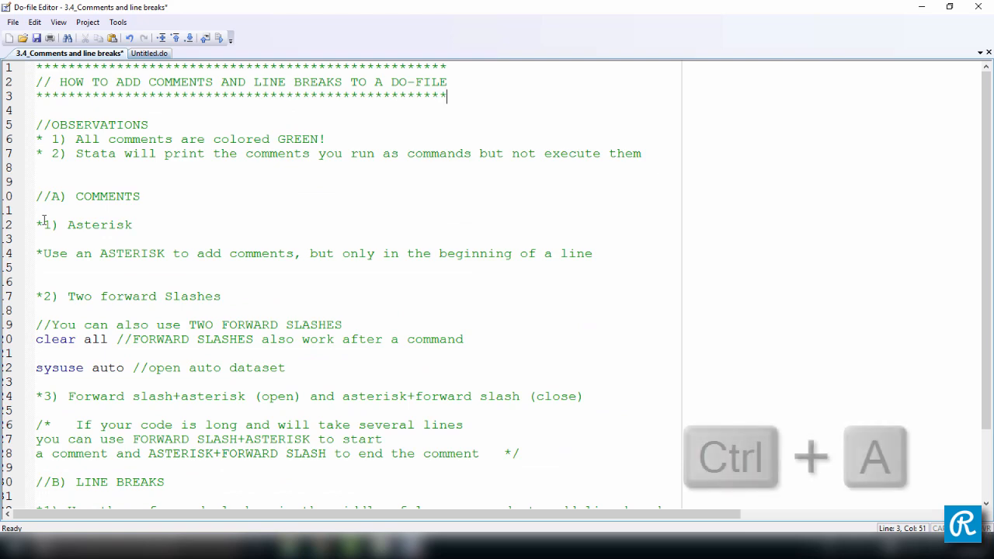
{"action": "key", "text": "ctrl+a"}
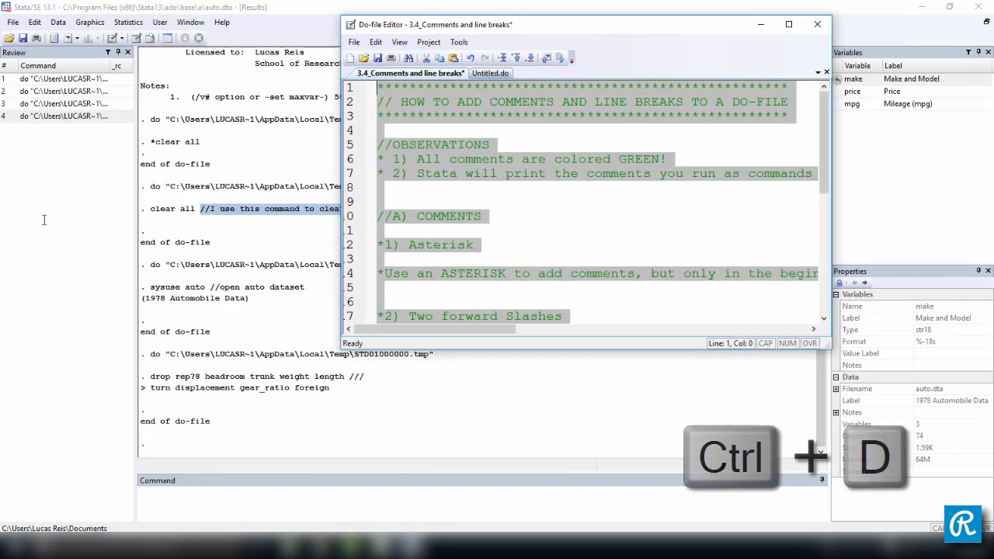
{"action": "scroll", "scroll_direction": "down", "scroll_amount": 3}
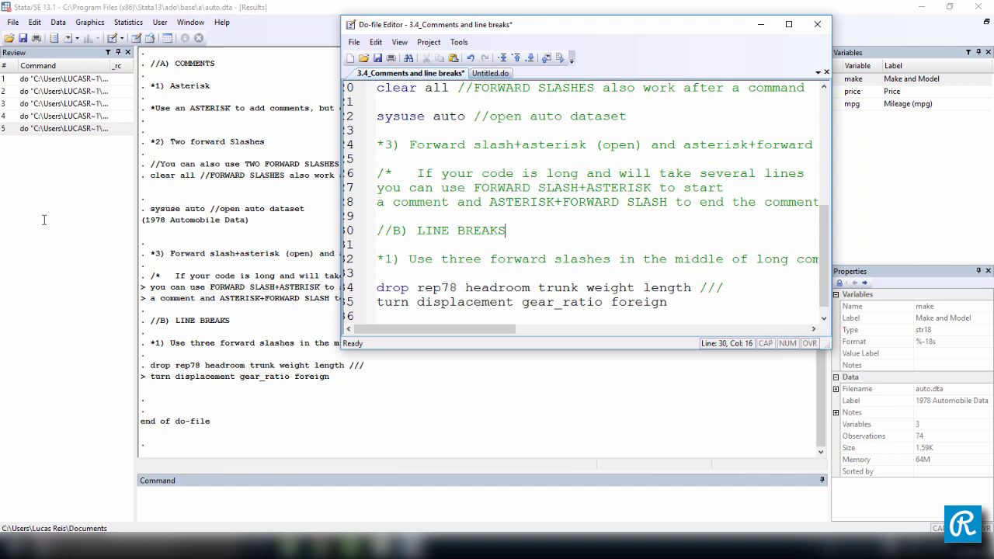
Step: Bring the Do-file Editor forward and place the cursor after the TWO FORWARD SLASHES line
{"action": "left_click", "coordinate": [782, 25]}
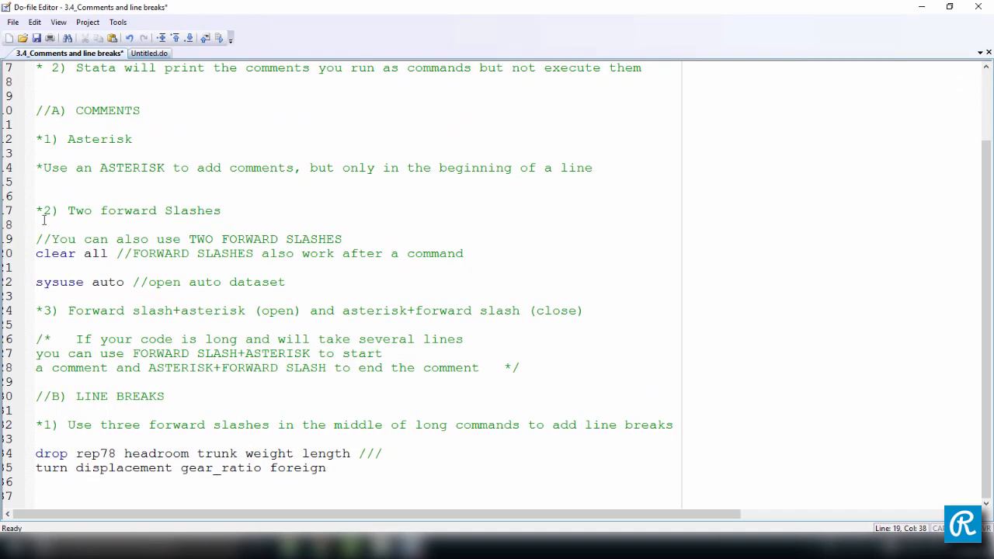
{"action": "left_click", "coordinate": [342, 239]}
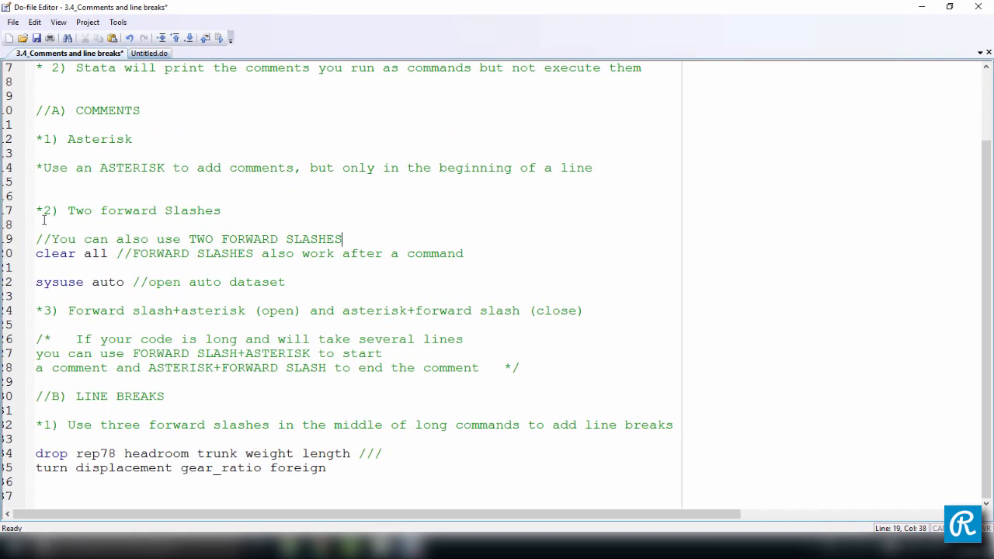